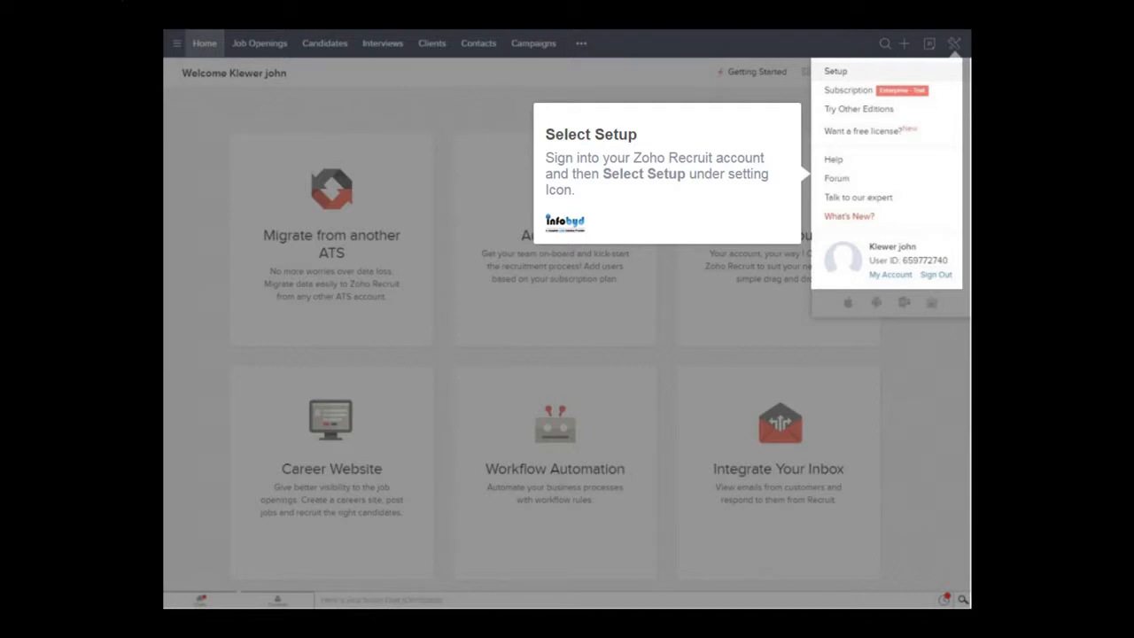
Go to Zoho Recruit's Setup page from the settings menu
click(835, 71)
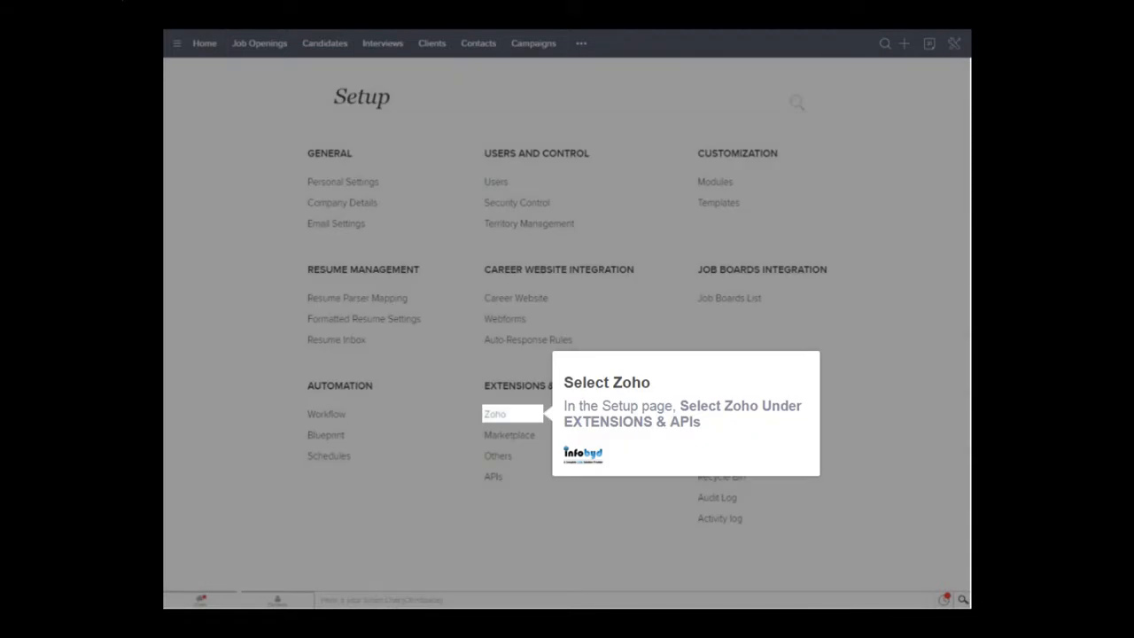
Start the Zoho CRM integration setup under Extensions & APIs > Zoho
click(494, 414)
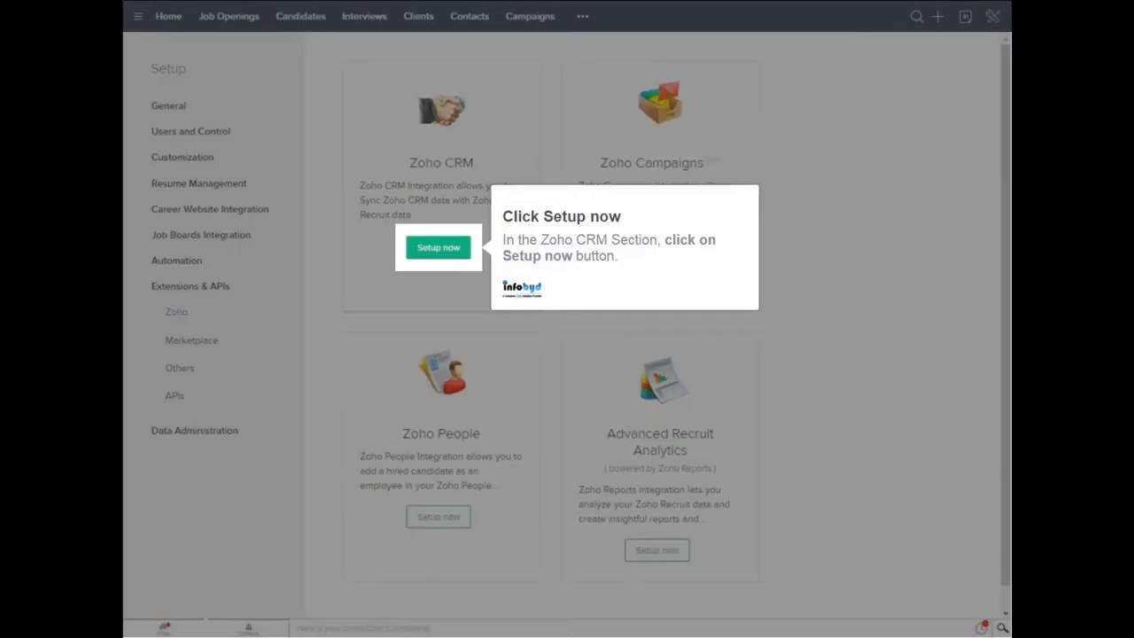
click(438, 247)
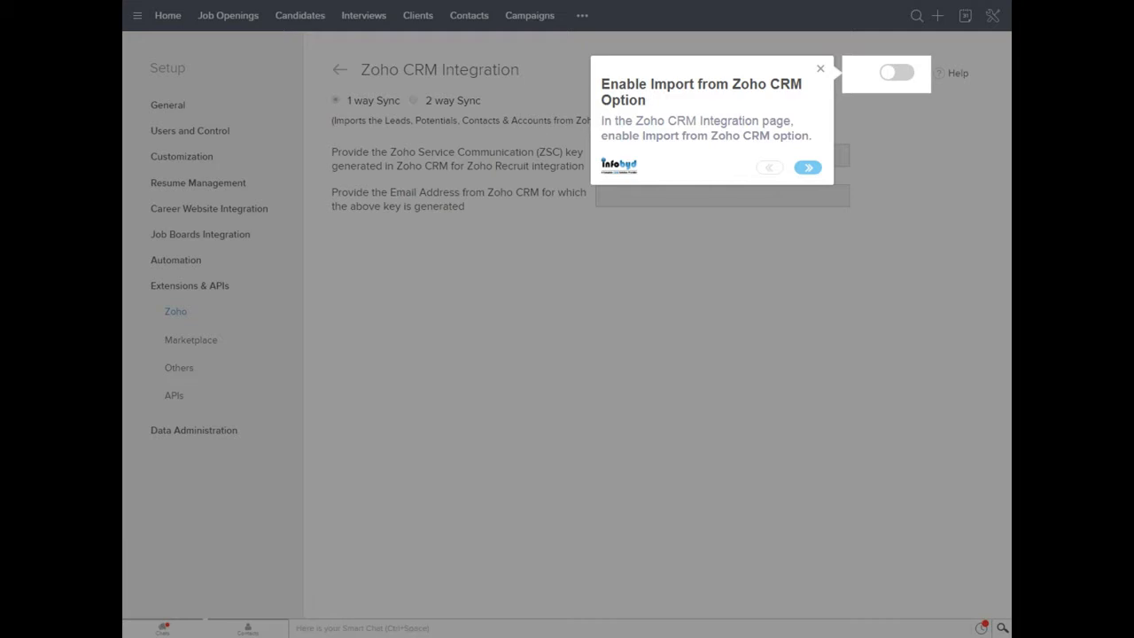
Turn on Import from Zoho CRM, map Candidates to Leads, save the mapping, and start syncing
click(896, 73)
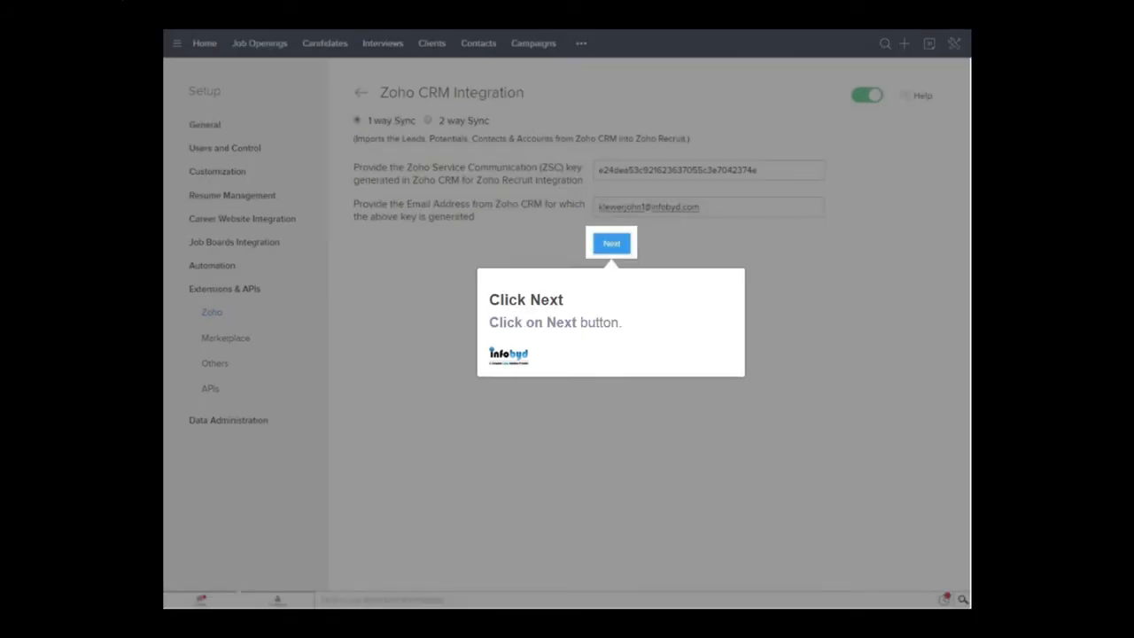
click(611, 243)
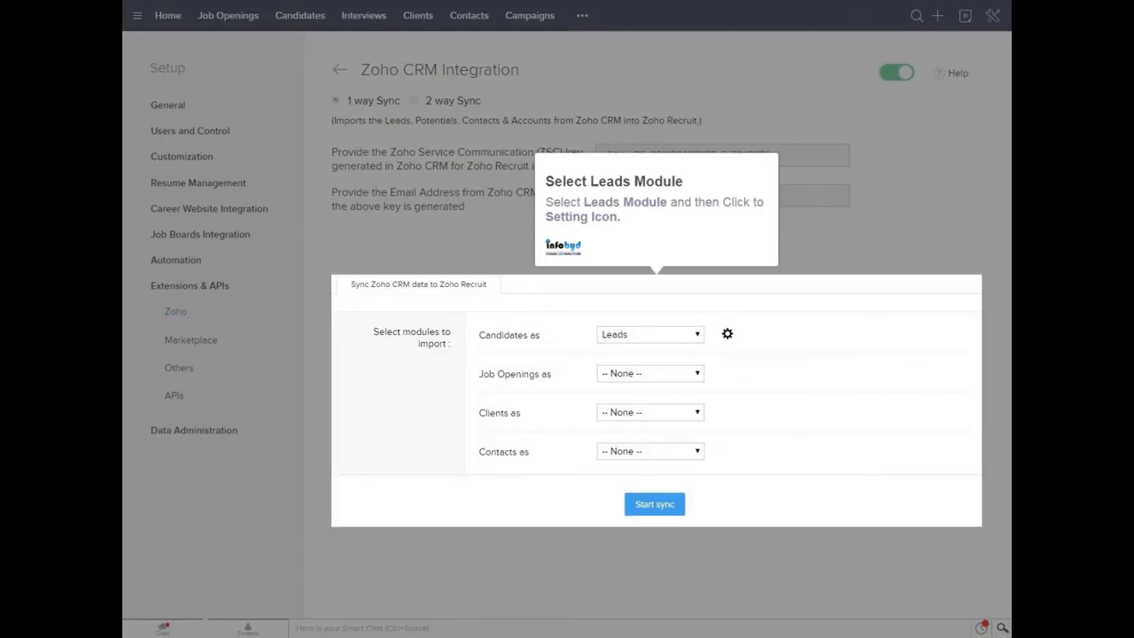
click(727, 334)
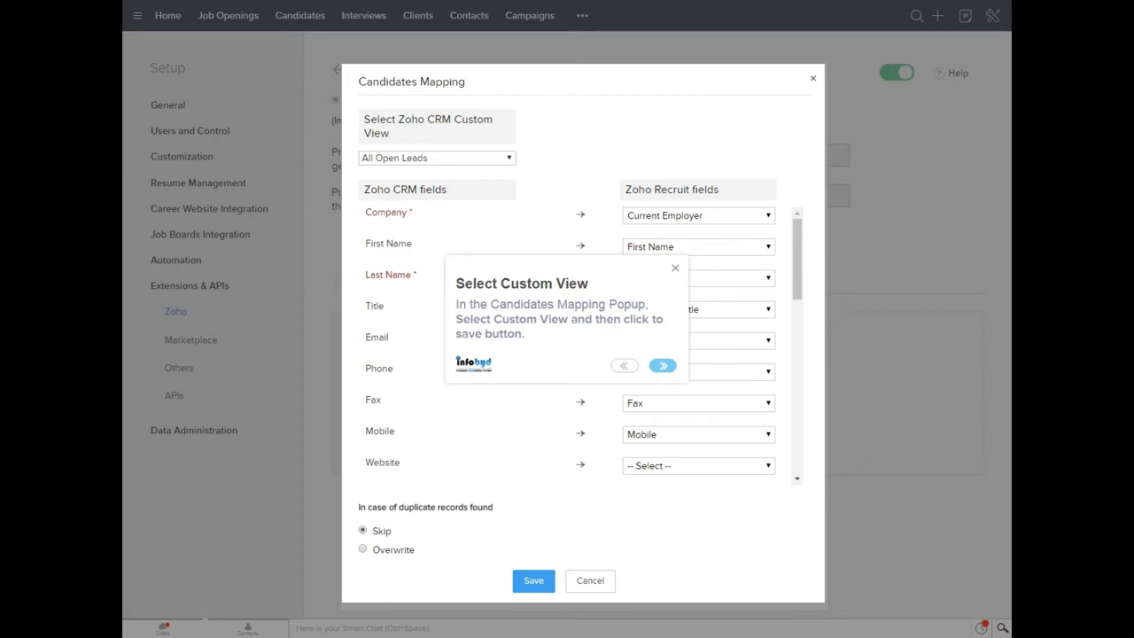
click(534, 580)
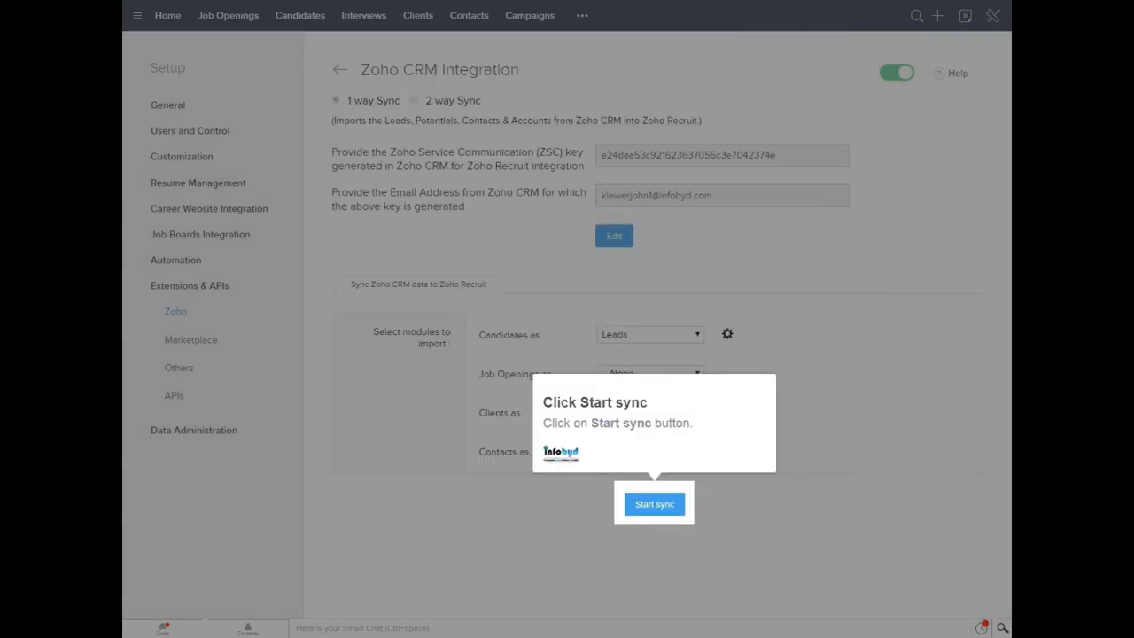
click(654, 503)
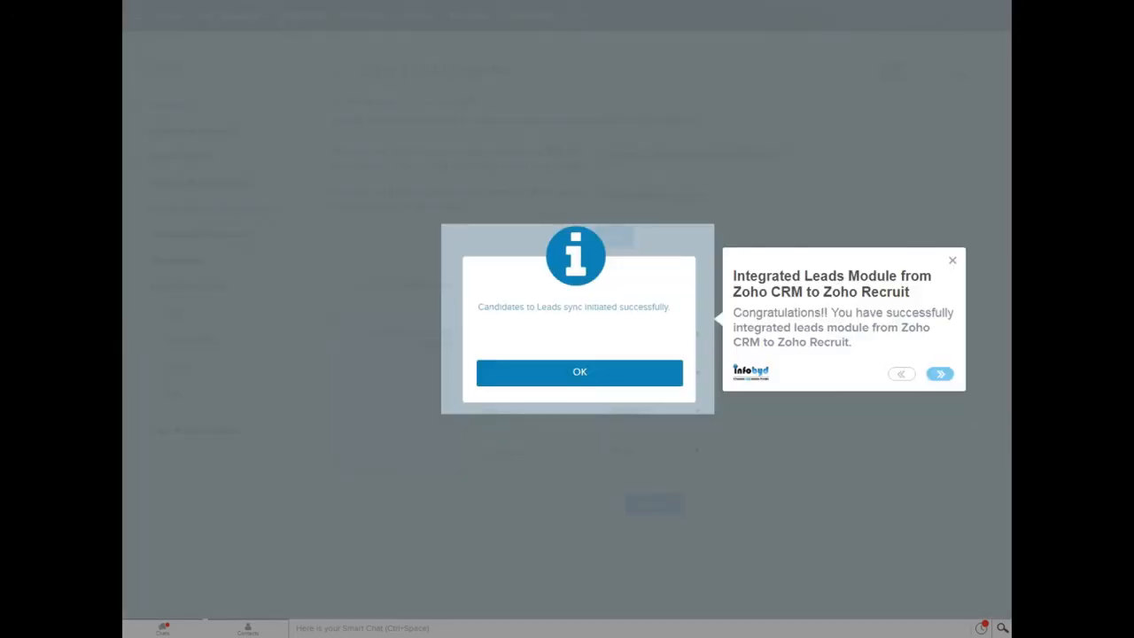